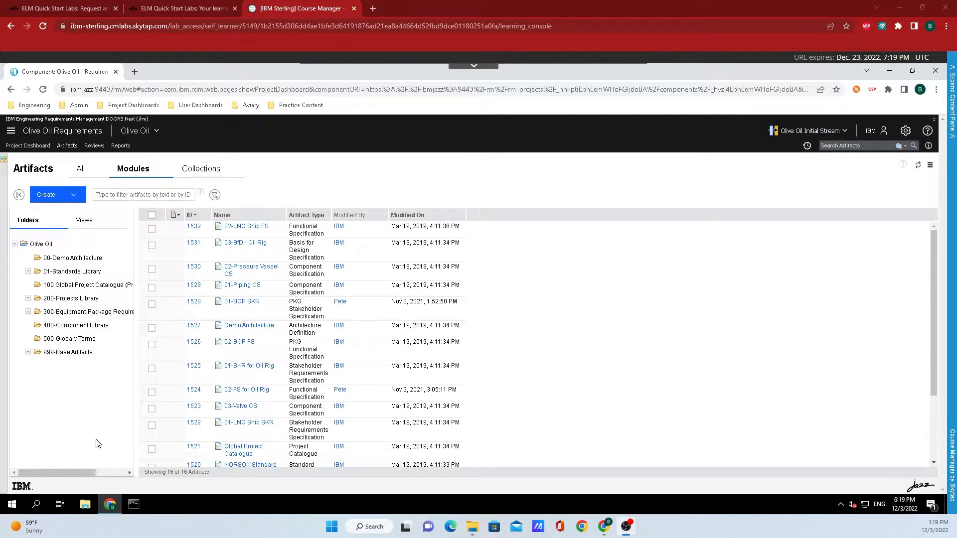
Step: Bring up the Share Link dialog for the 01-BOP SKR module from its context menu
click(241, 301)
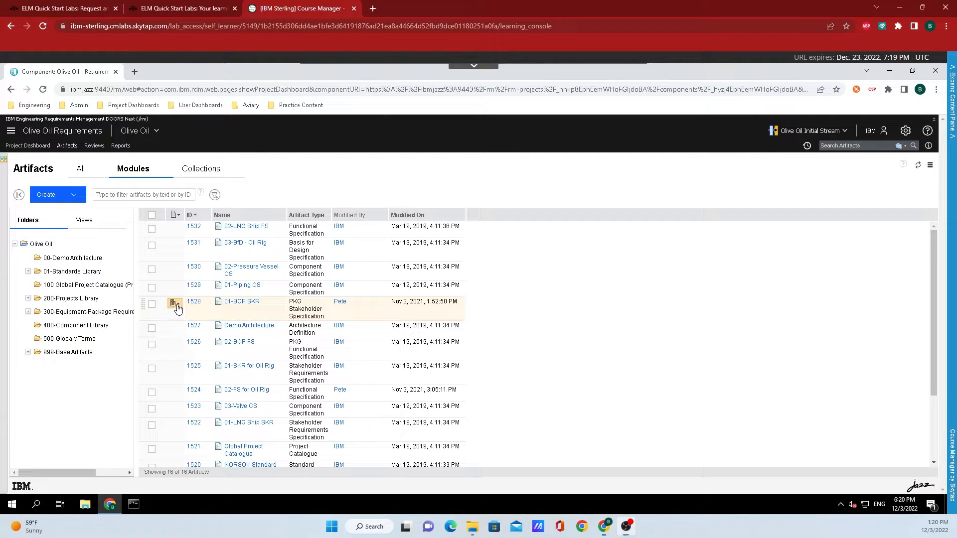
right_click(176, 305)
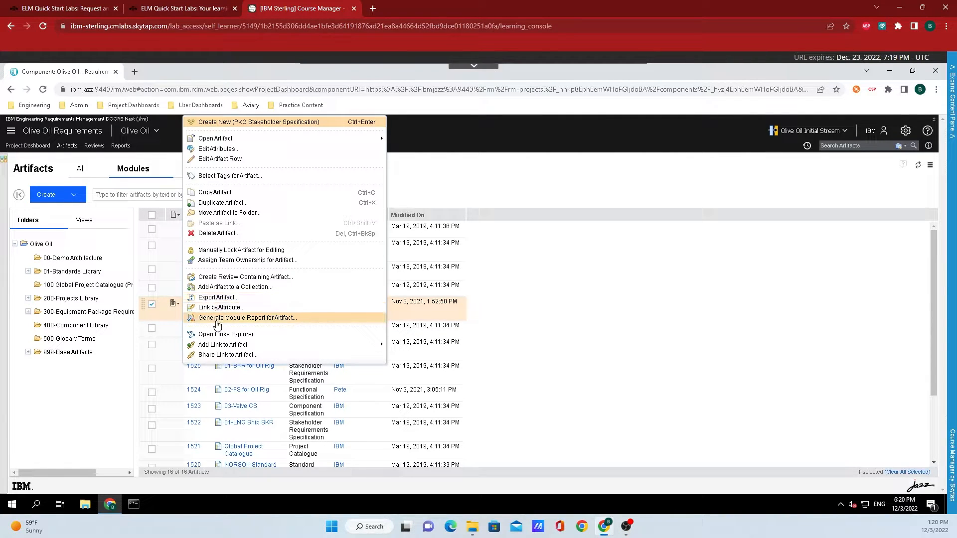
mouse_move(280, 355)
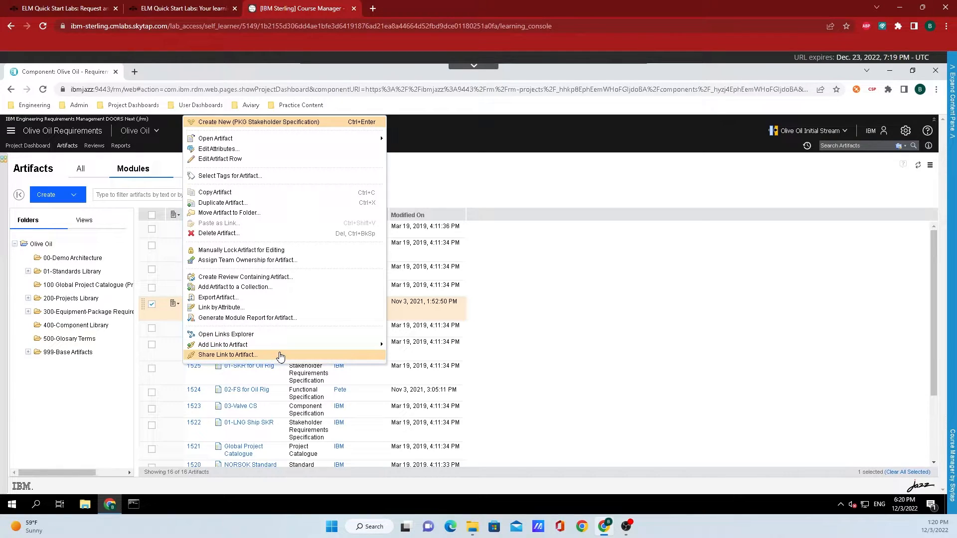
click(227, 355)
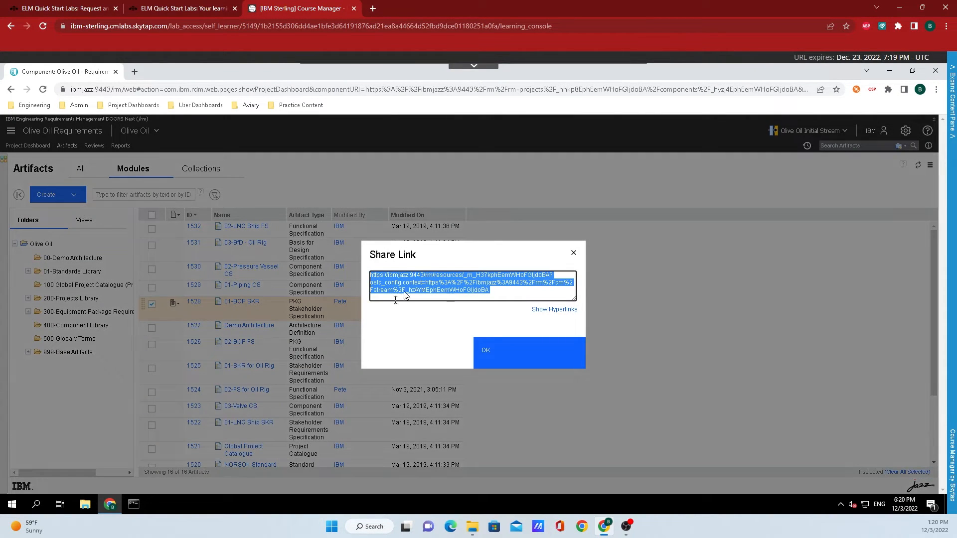